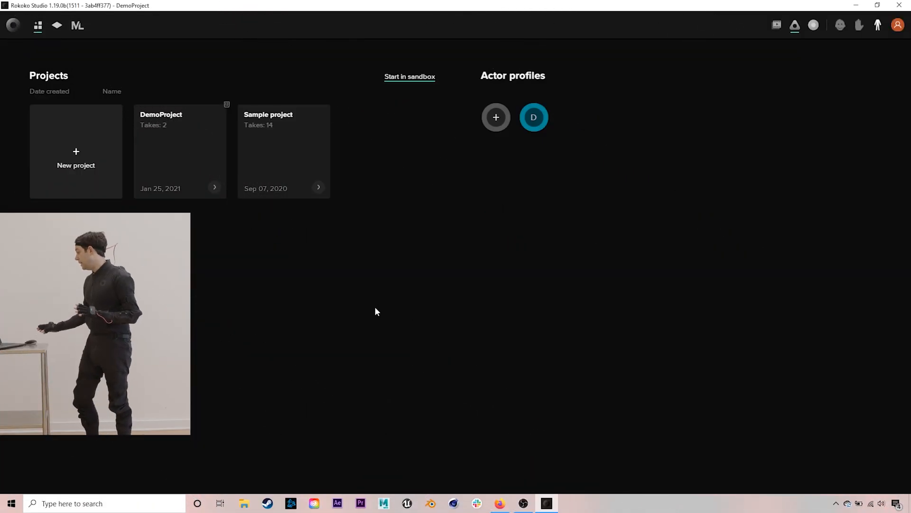
mouse_move(475, 180)
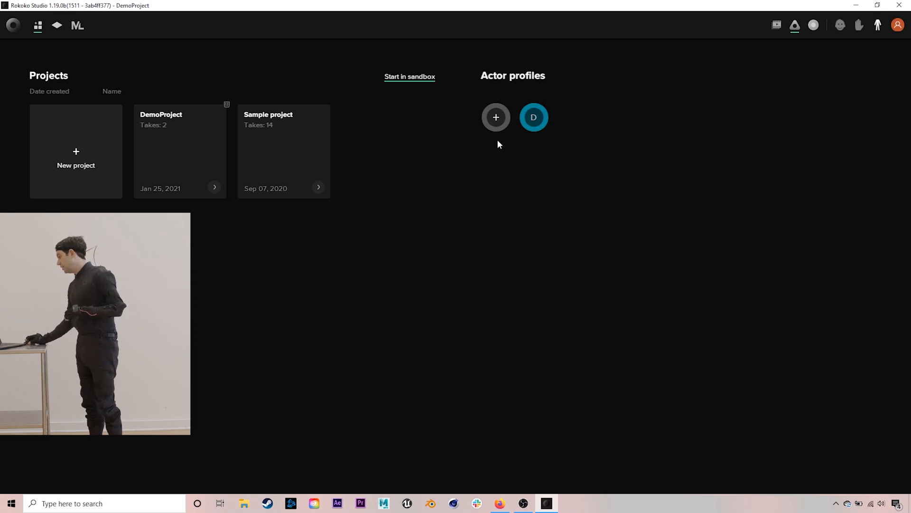
- Create actor profile 'Sam', teal, 66.0 inches total height, and save the body profile
click(496, 117)
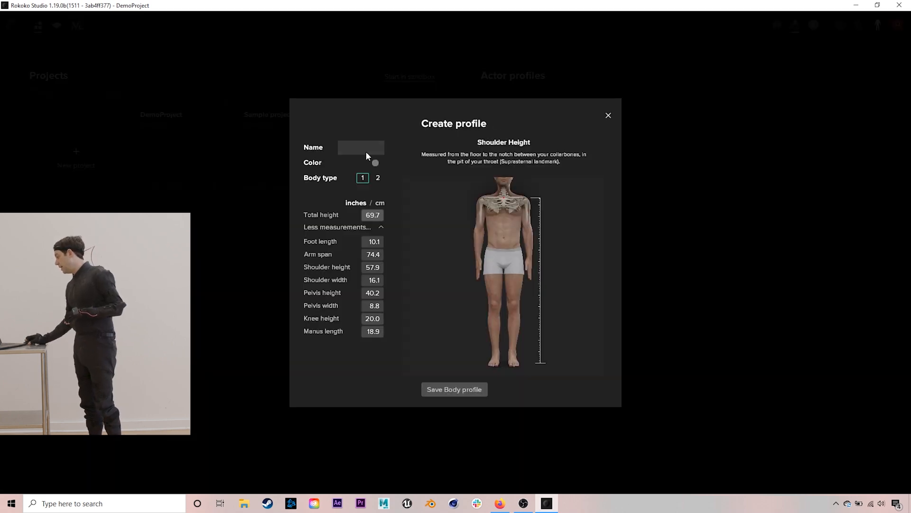
text(S)
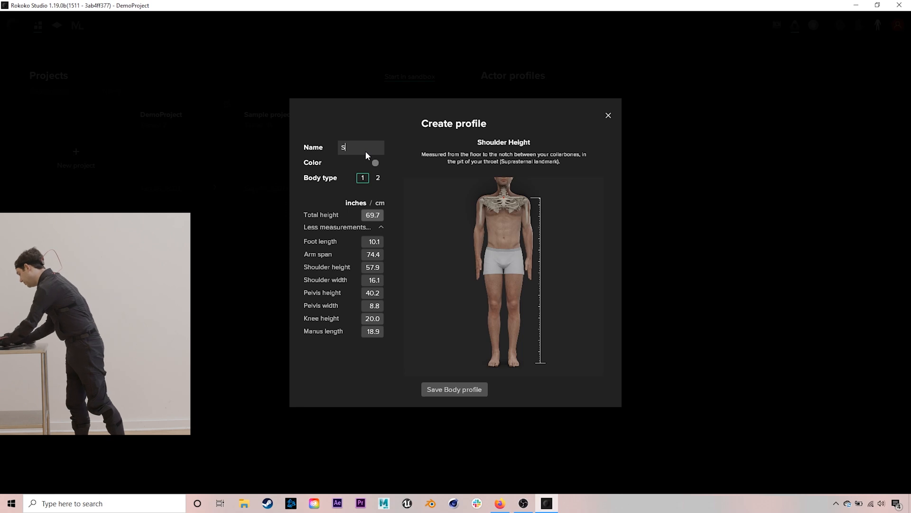
text(am)
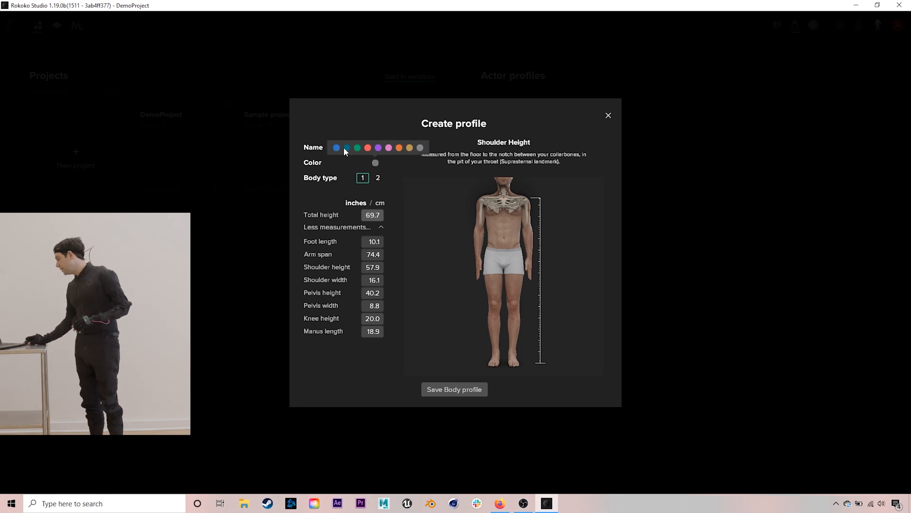
text(Sam)
click(373, 215)
text(66)
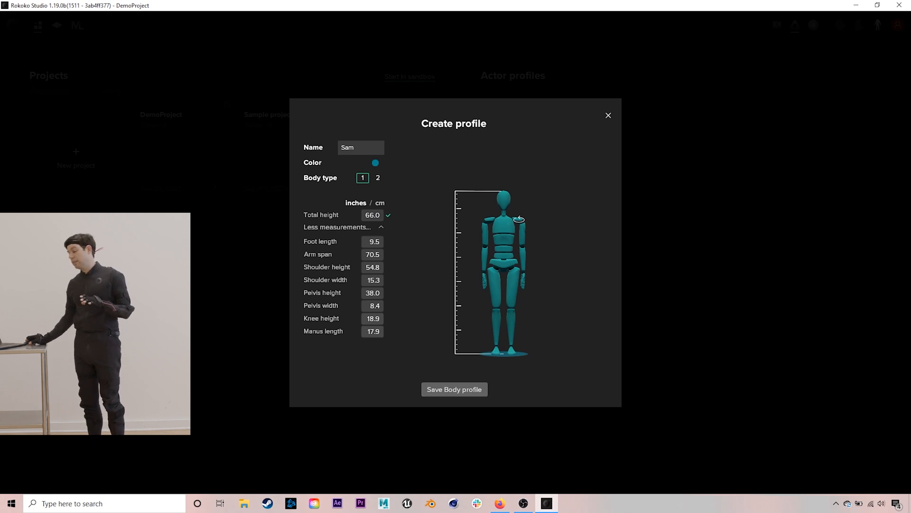
mouse_move(323, 249)
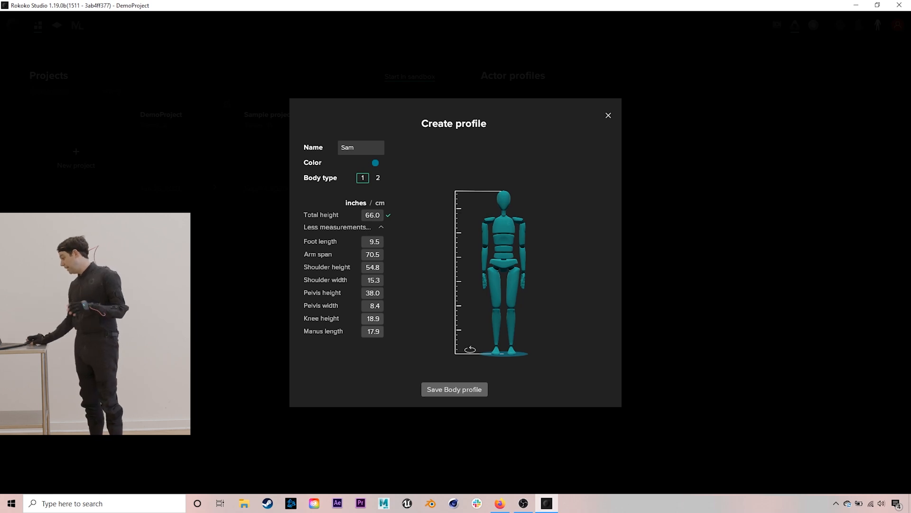
click(454, 389)
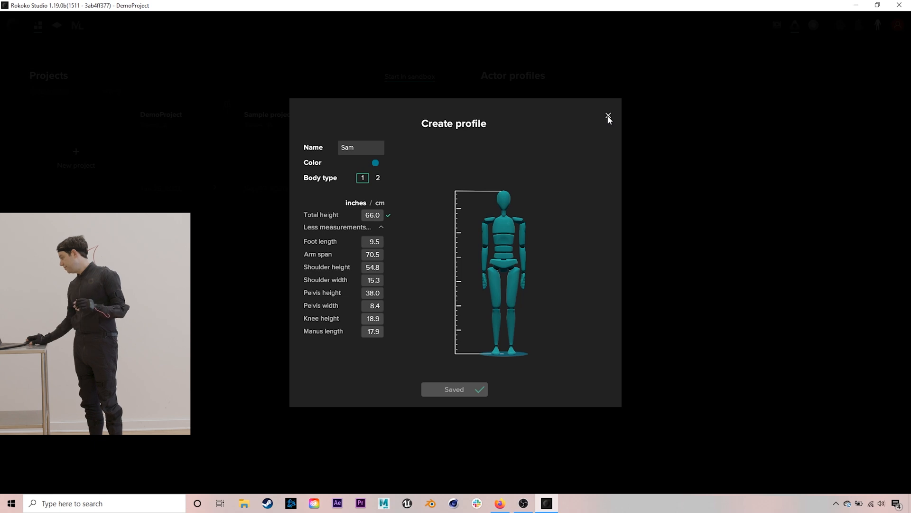
- Close the Create profile dialog to return to the DemoProject scene with Sam
click(607, 114)
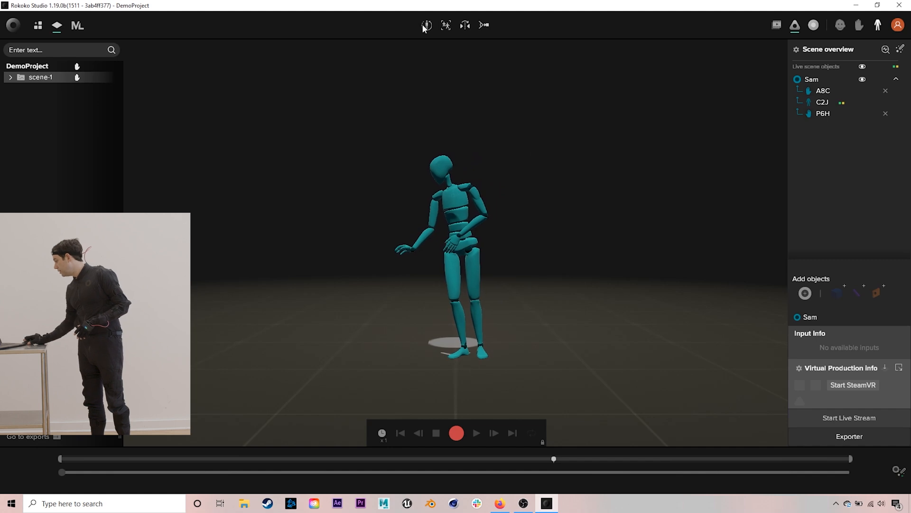
- Record a new take from the toolbar and open take-4 under scene-1 for playback
click(426, 25)
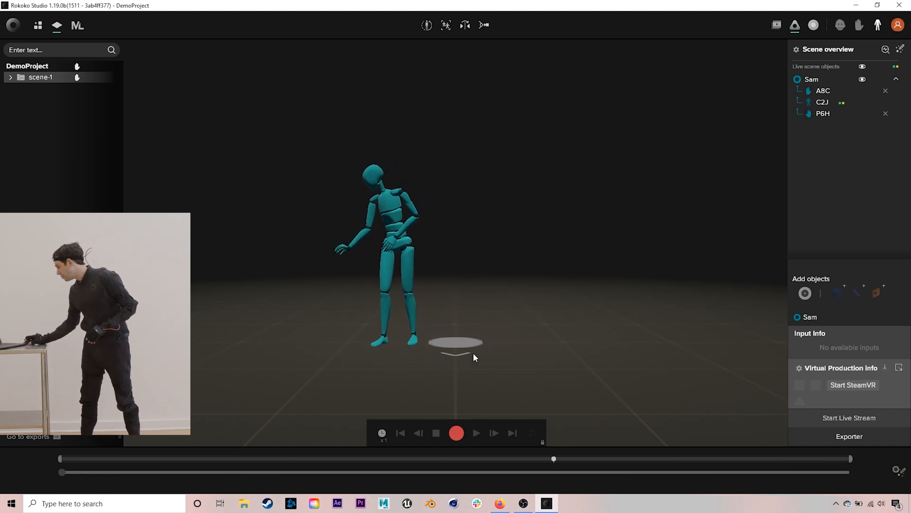
click(455, 433)
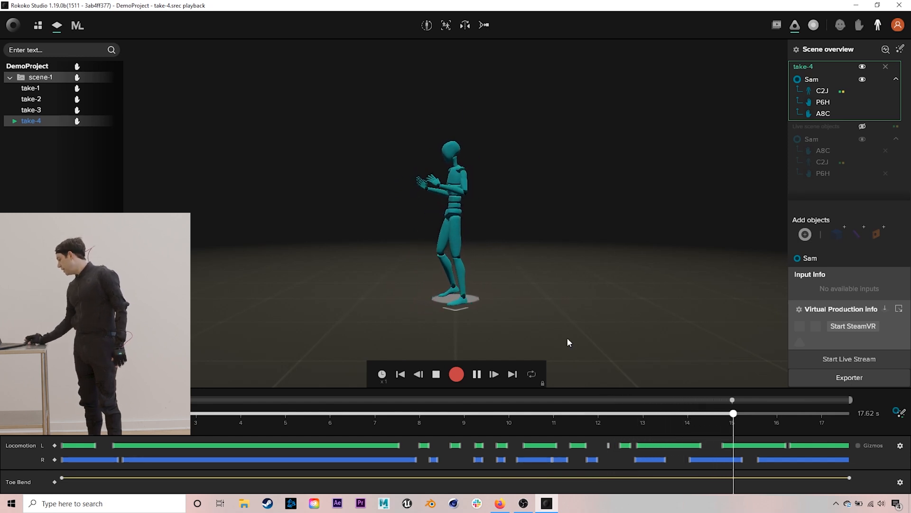
- Scrub take-4's playhead back to about 11.9 seconds, Sam mid-step
drag(733, 414, 598, 414)
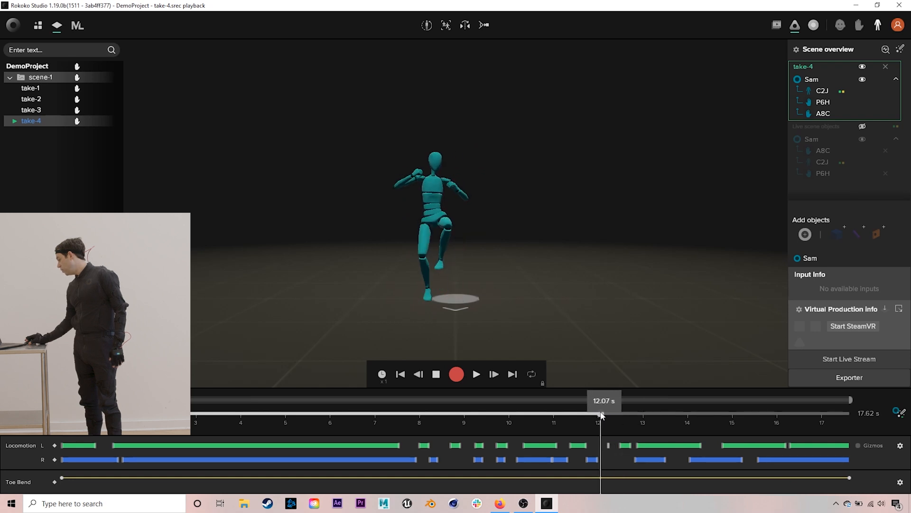
drag(602, 414, 596, 414)
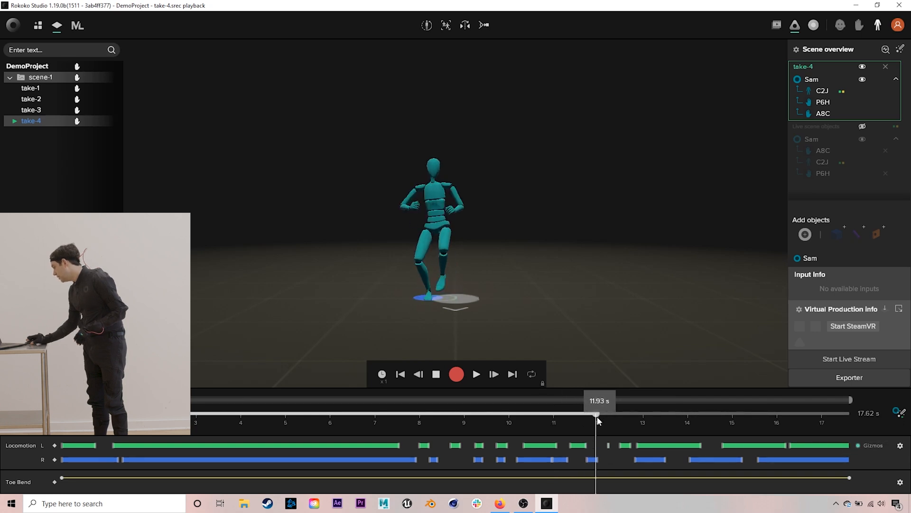
- Reshape the Locomotion L foot-contact bar around 12 seconds and process the changes
drag(597, 414, 618, 414)
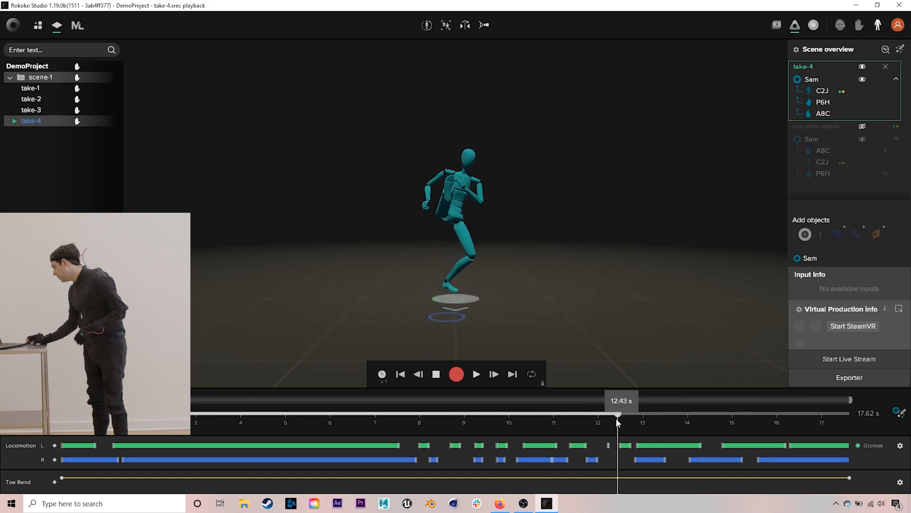
drag(617, 414, 605, 414)
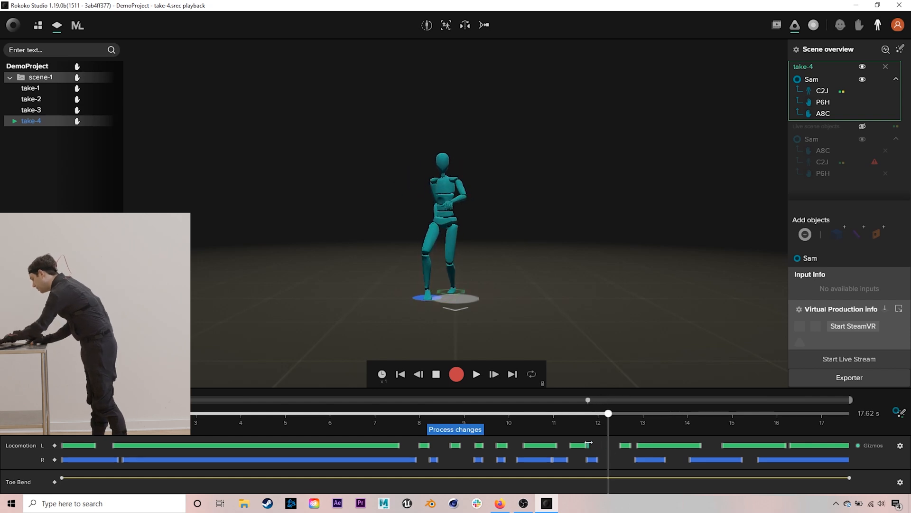
drag(609, 413, 609, 413)
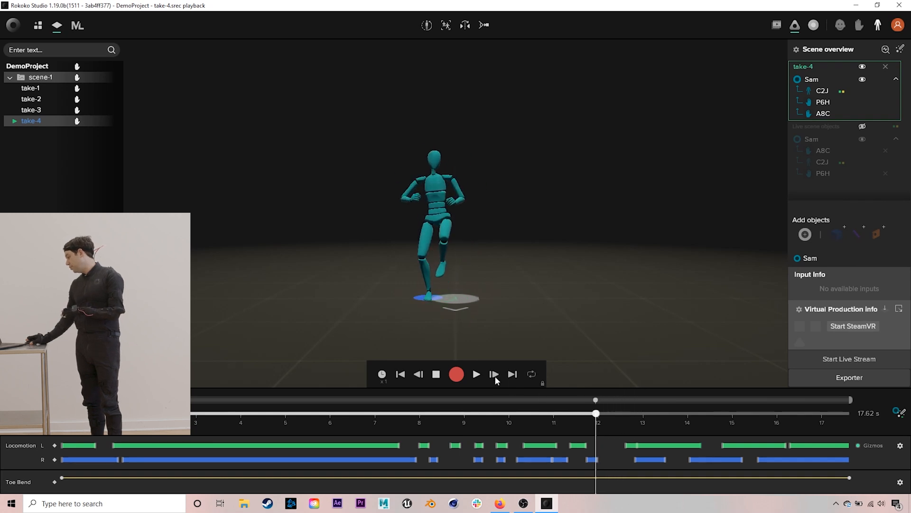
- Replay the edited contacts, rewind to about 11 seconds and bring up take-4's context menu
click(477, 374)
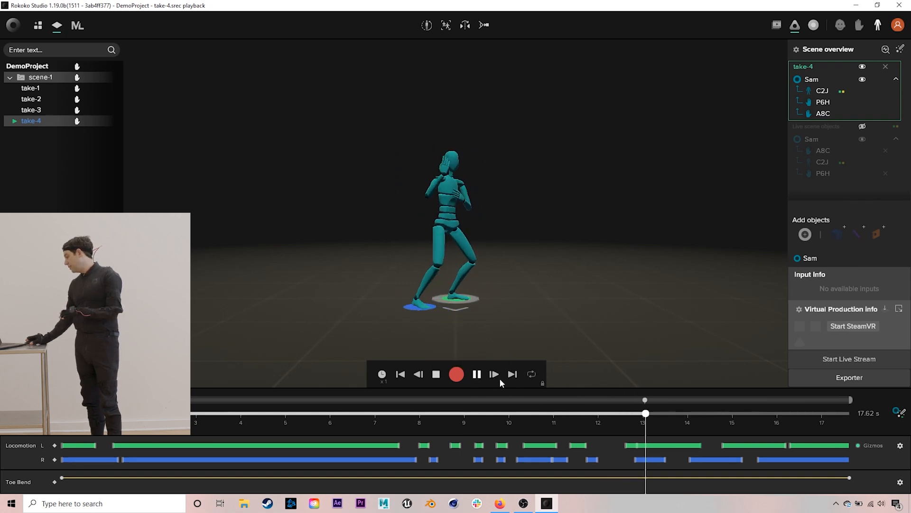
drag(644, 413, 529, 413)
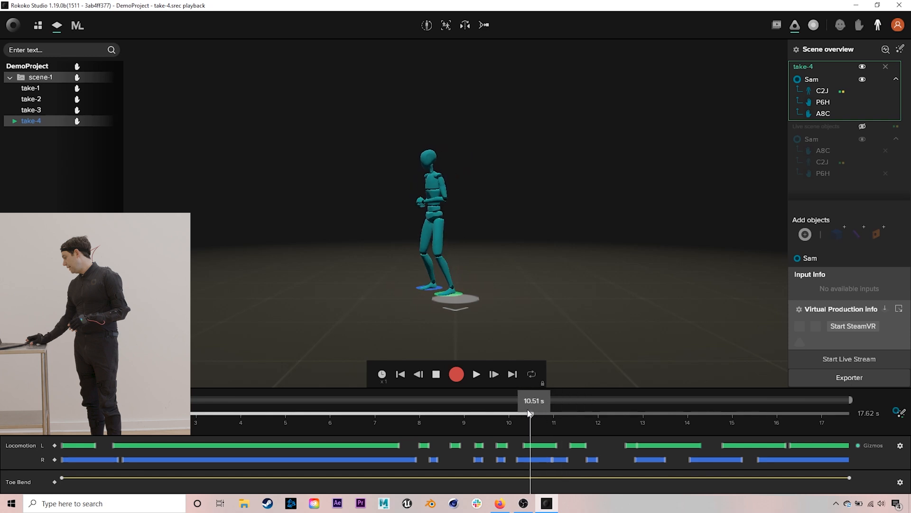
click(477, 374)
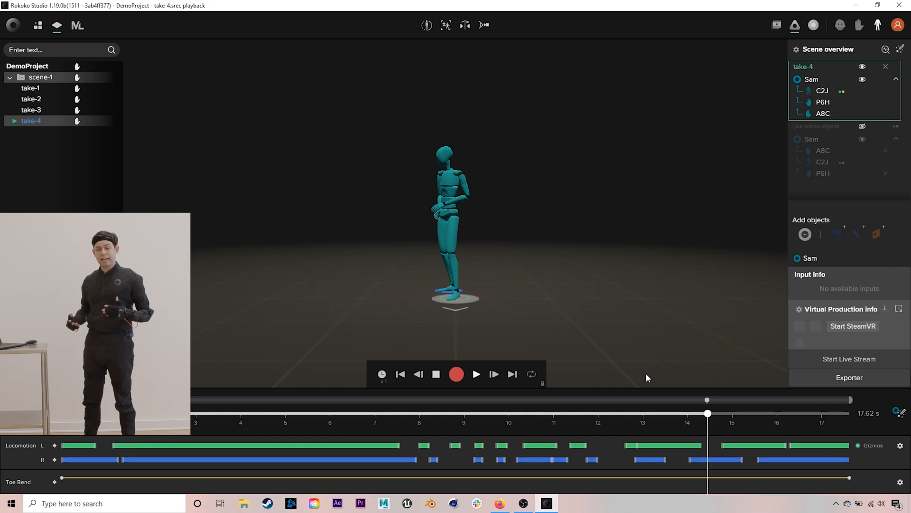
drag(708, 413, 545, 413)
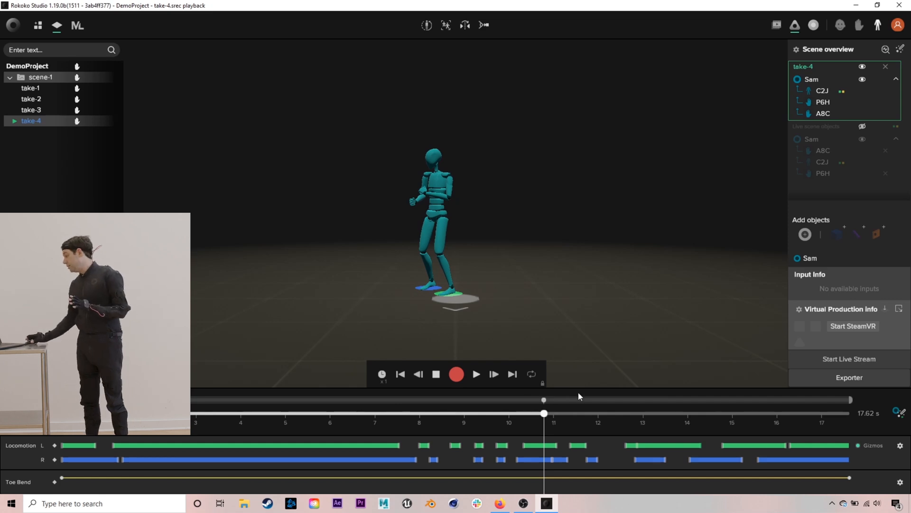
right_click(28, 120)
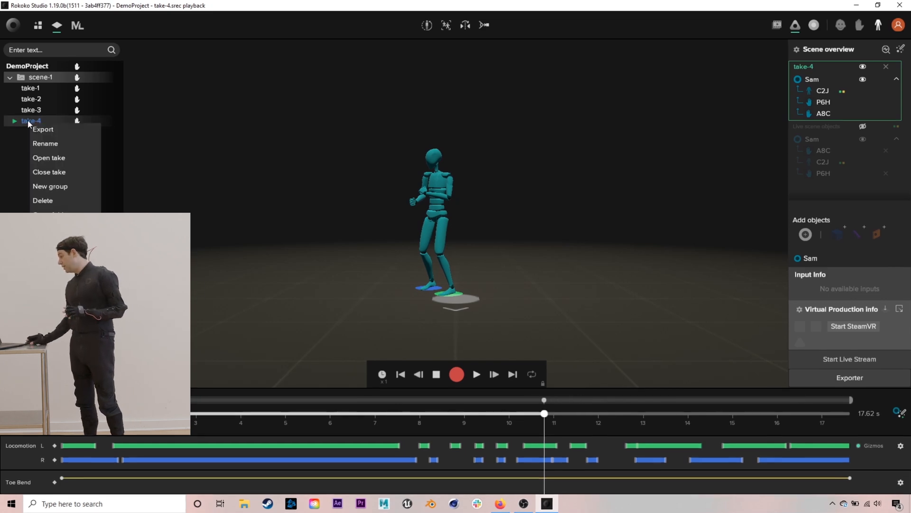
- Set take-4 export to FBX Binary with Maya HumanIK skeleton at 29.97 fps
click(44, 129)
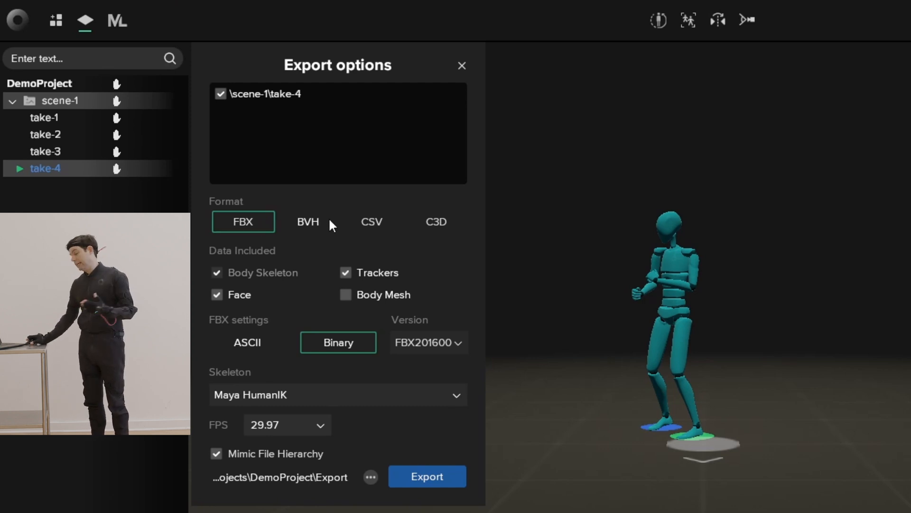
mouse_move(350, 305)
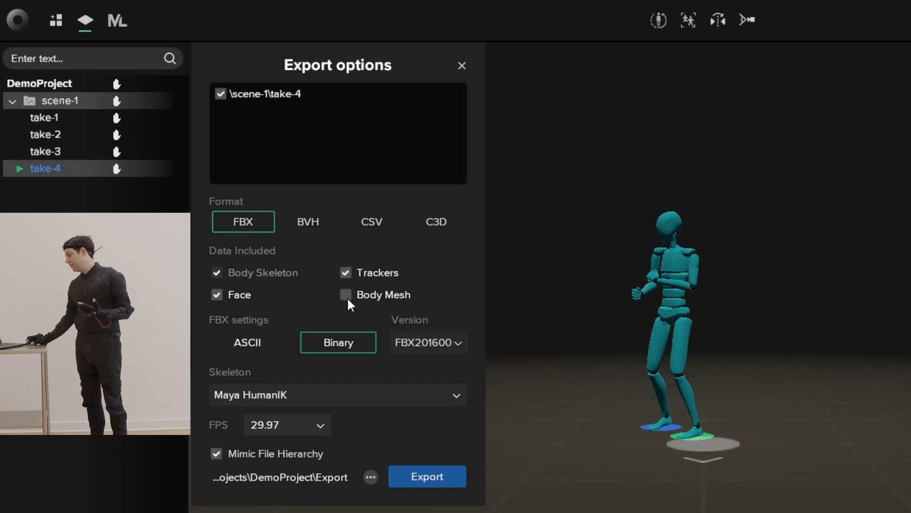
mouse_move(360, 299)
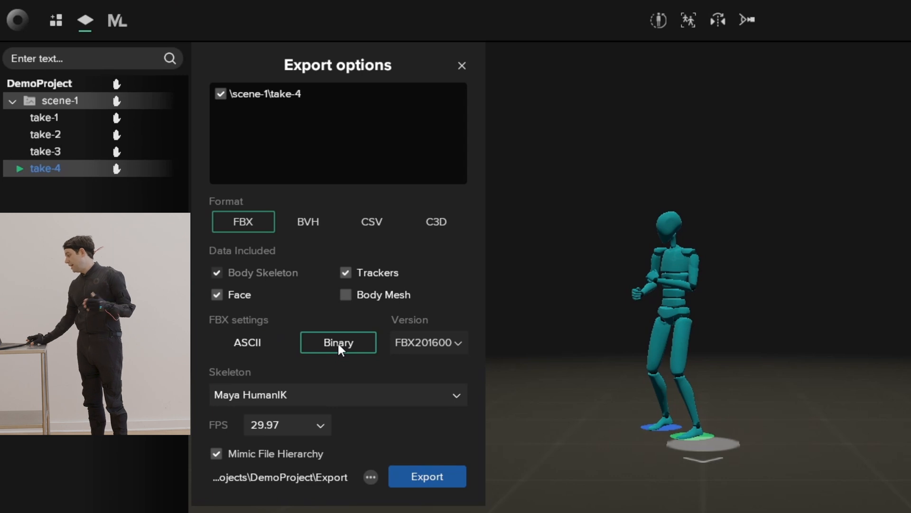
mouse_move(467, 398)
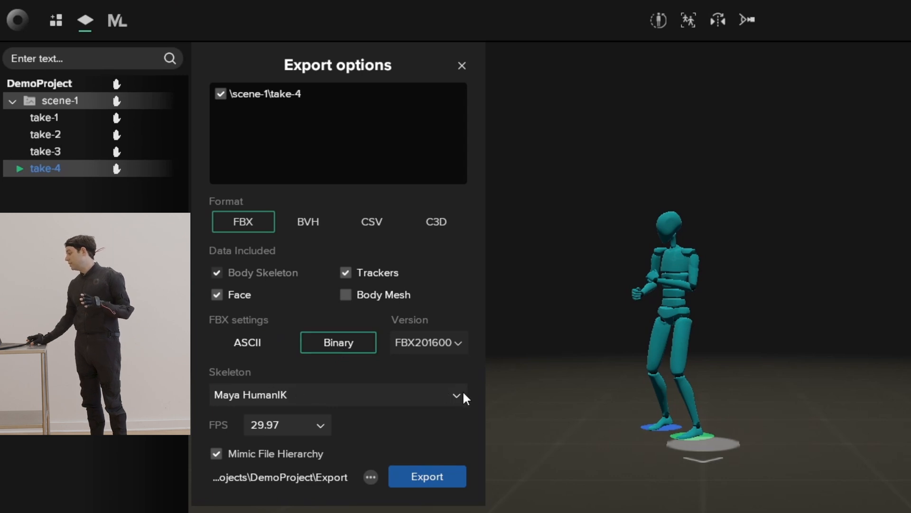
click(337, 395)
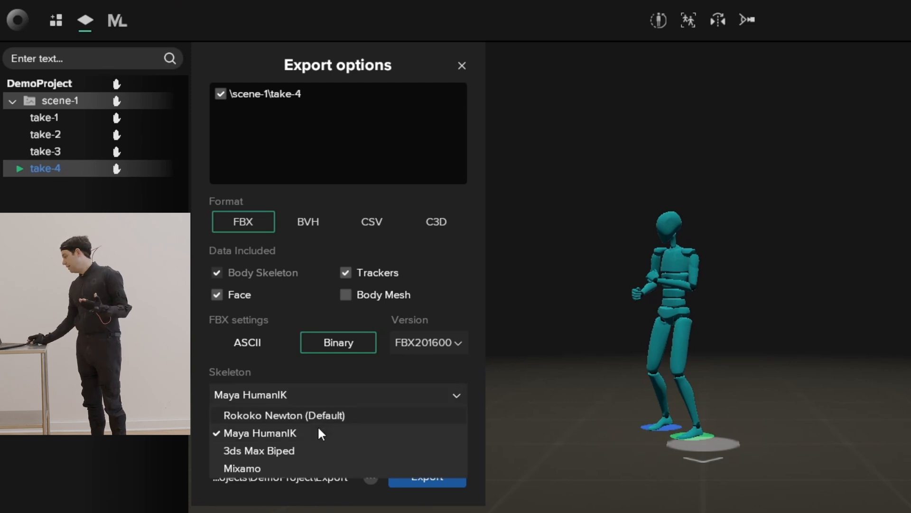
click(260, 433)
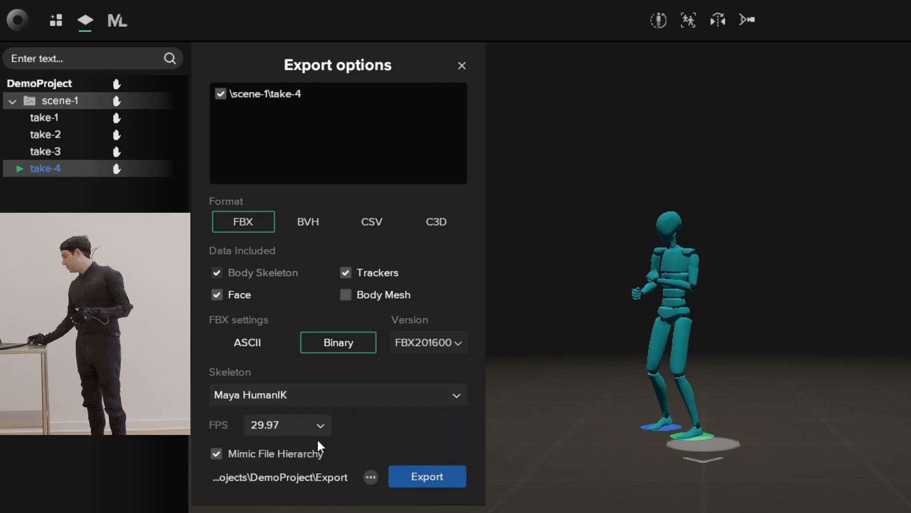
mouse_move(310, 430)
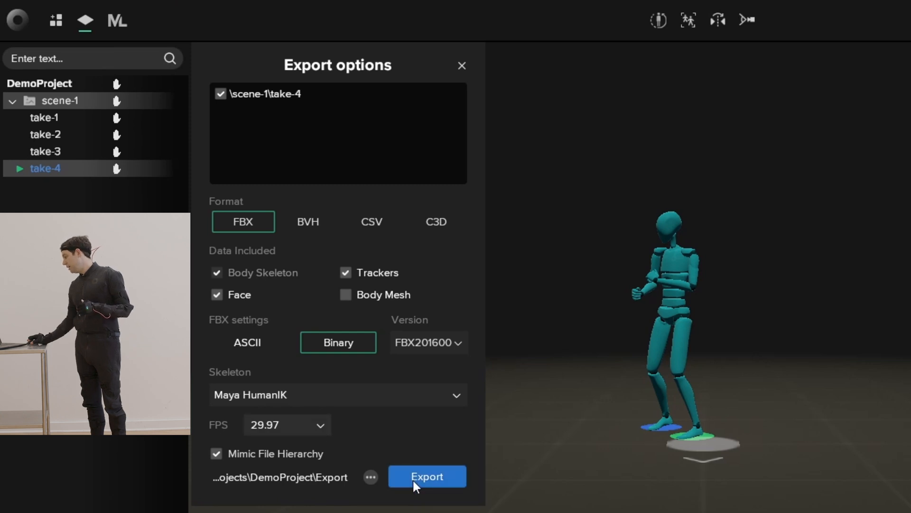
- Export take-4 with these settings and close the Export options dialog
click(427, 476)
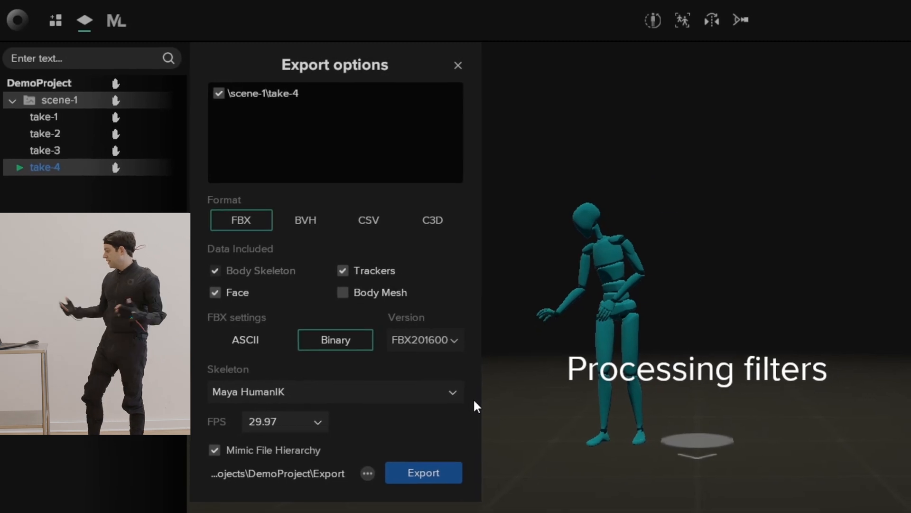
click(424, 487)
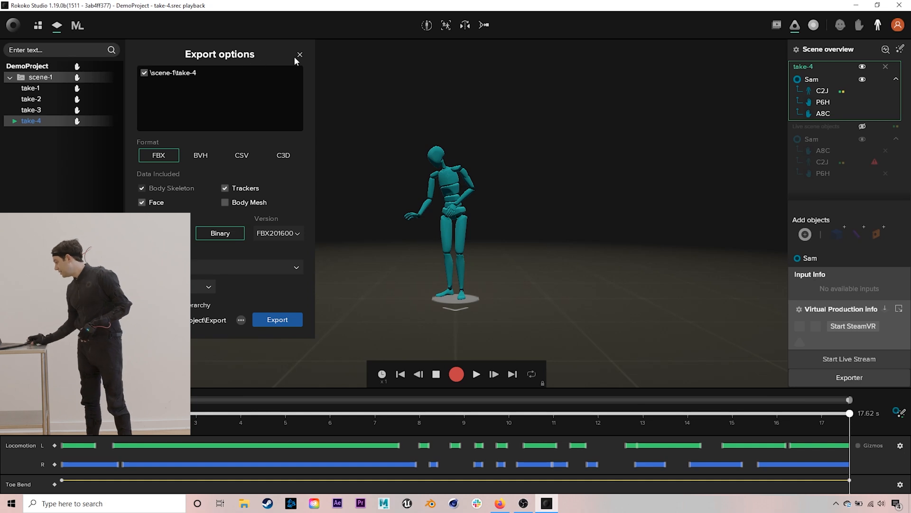
click(300, 54)
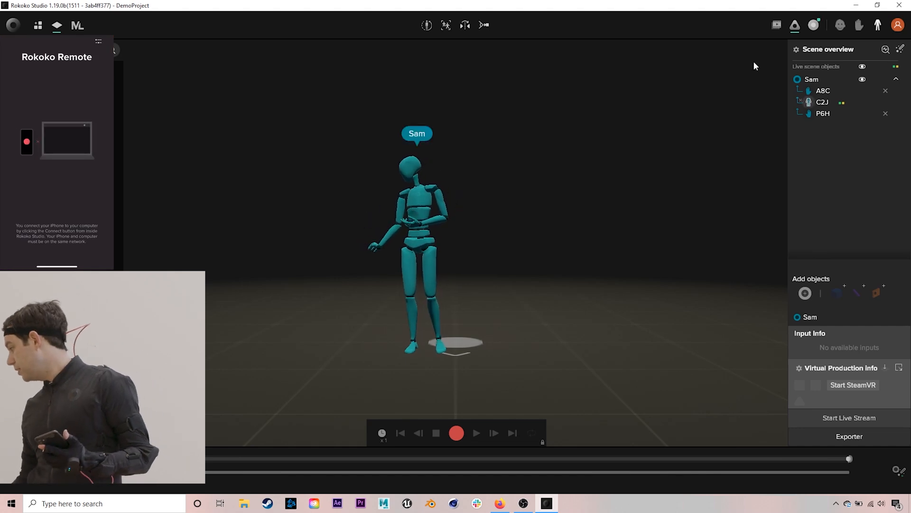
mouse_move(814, 25)
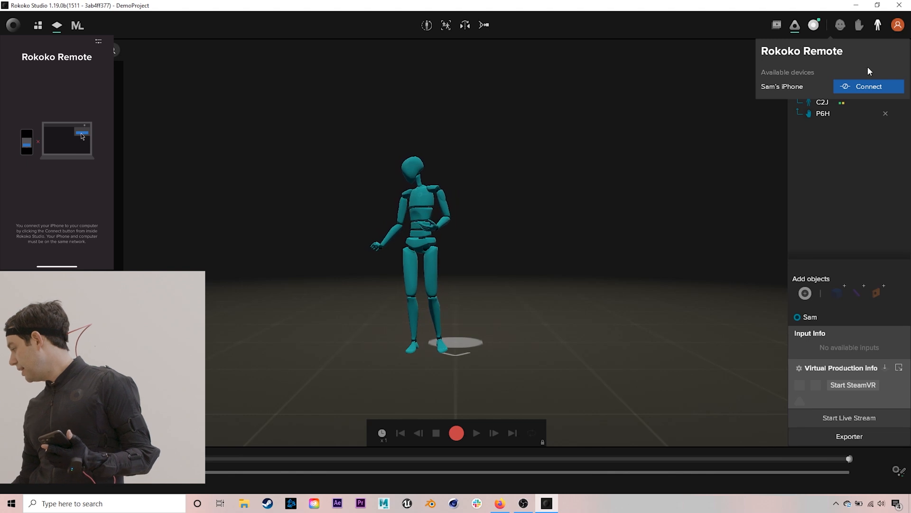
- Connect the iPhone via Rokoko Remote and pair face input jgbZmX to actor Sam
click(869, 85)
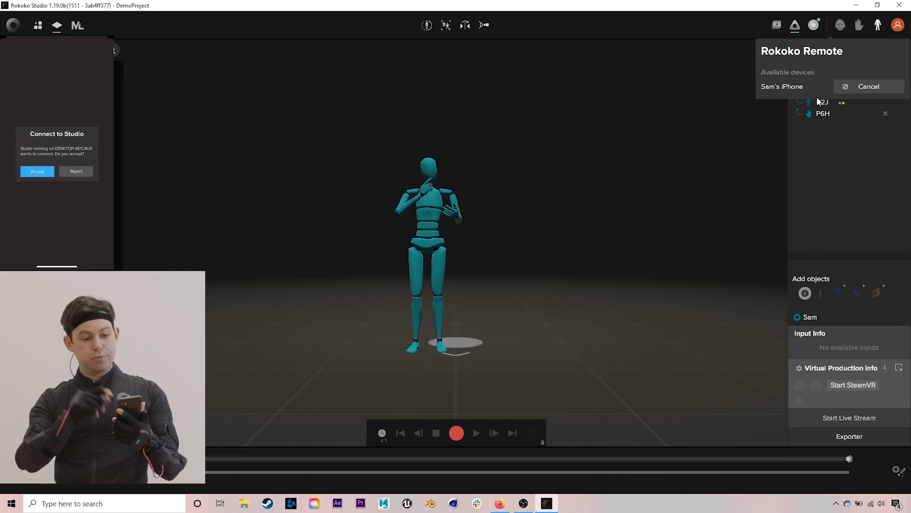
click(37, 171)
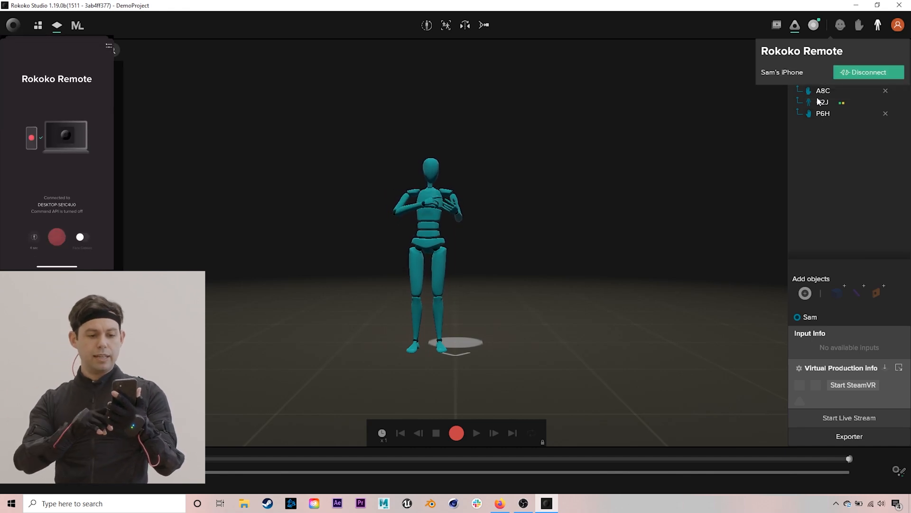
click(80, 236)
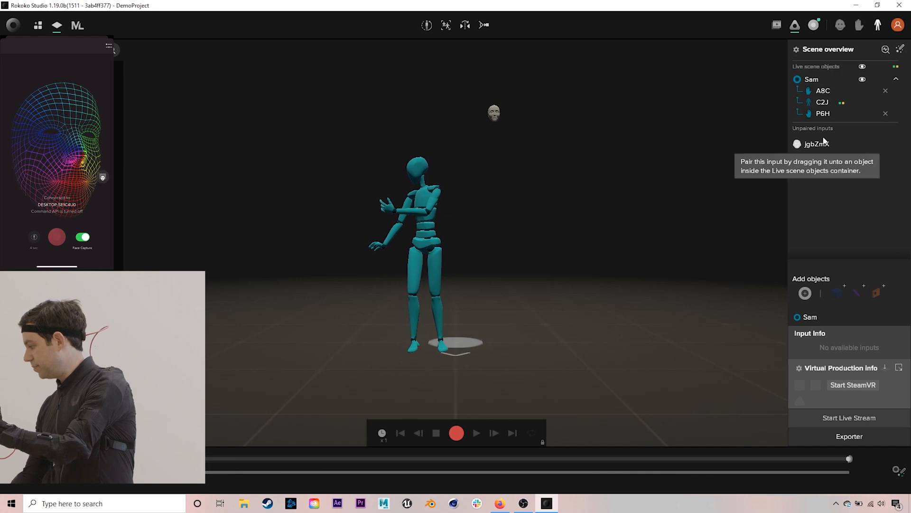
drag(817, 143, 828, 116)
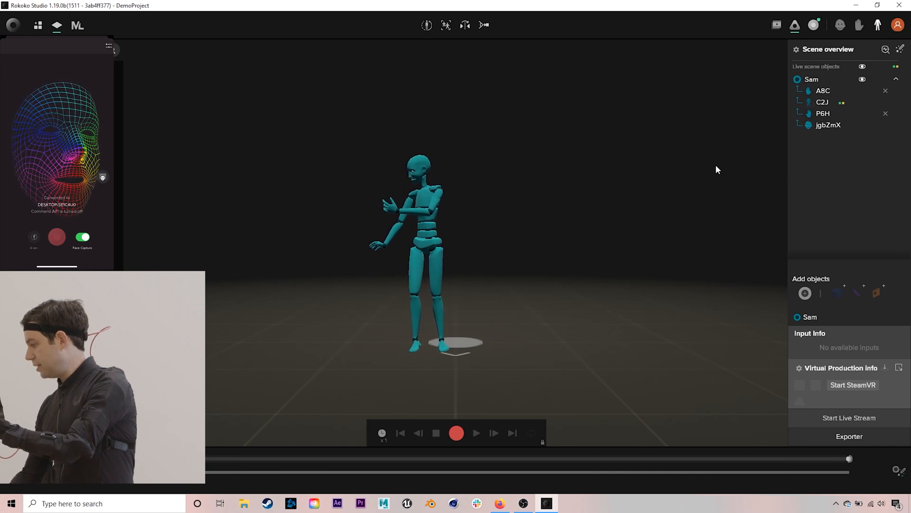